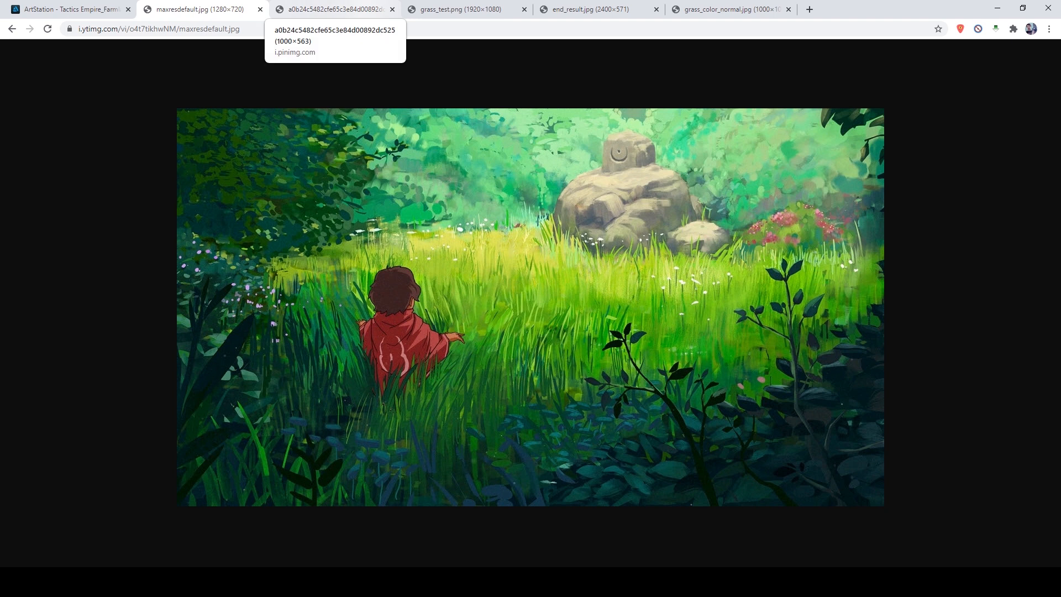
# - Browse the painterly grass-field reference images across the Chrome tabs
pyautogui.click(332, 9)
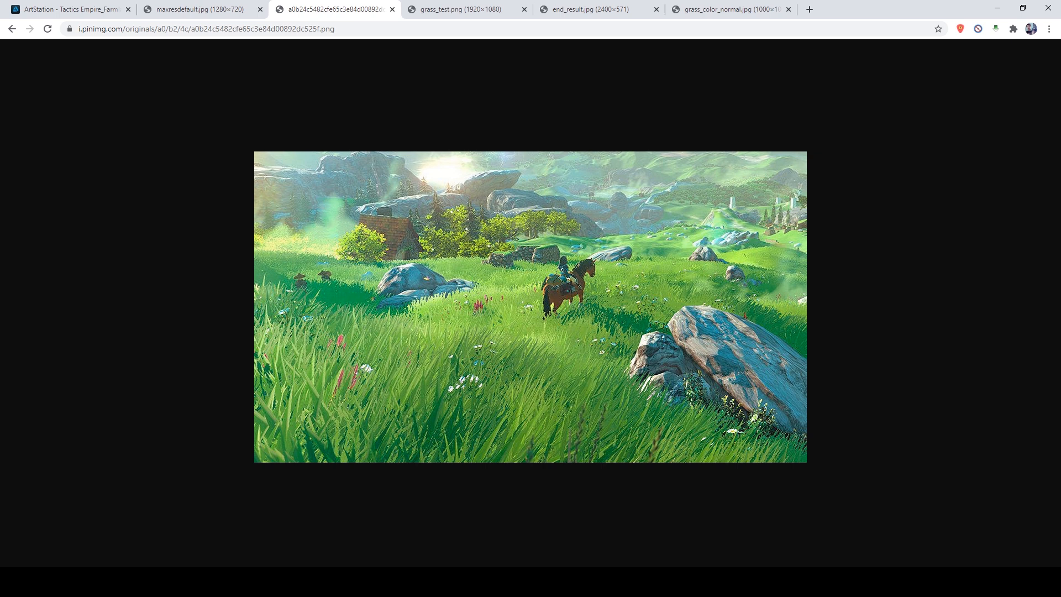
pyautogui.click(68, 9)
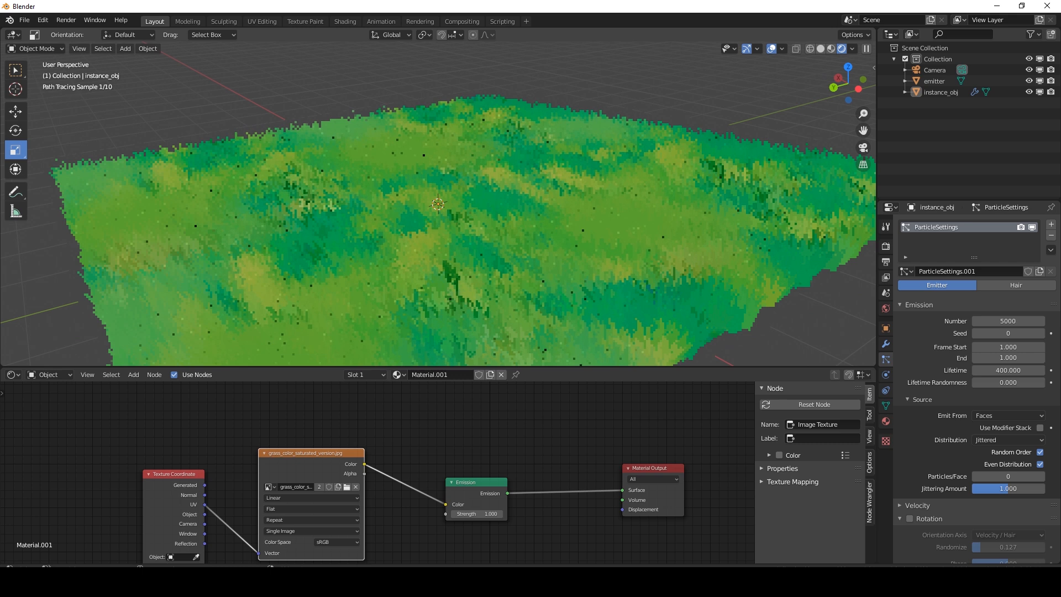
# - Switch to the grass_test.png render tab in Chrome
pyautogui.click(934, 81)
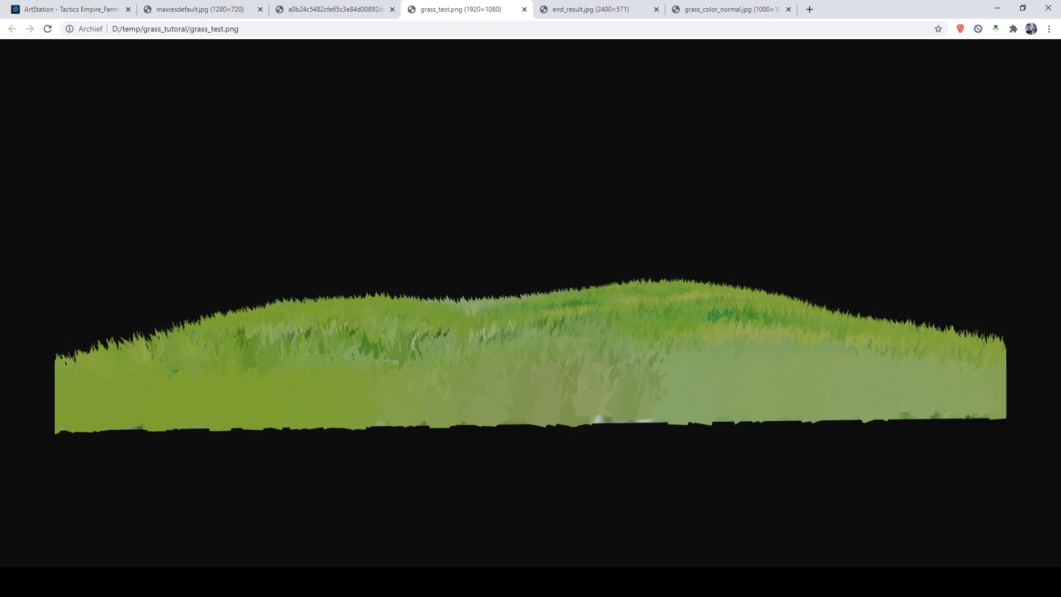
pyautogui.click(589, 9)
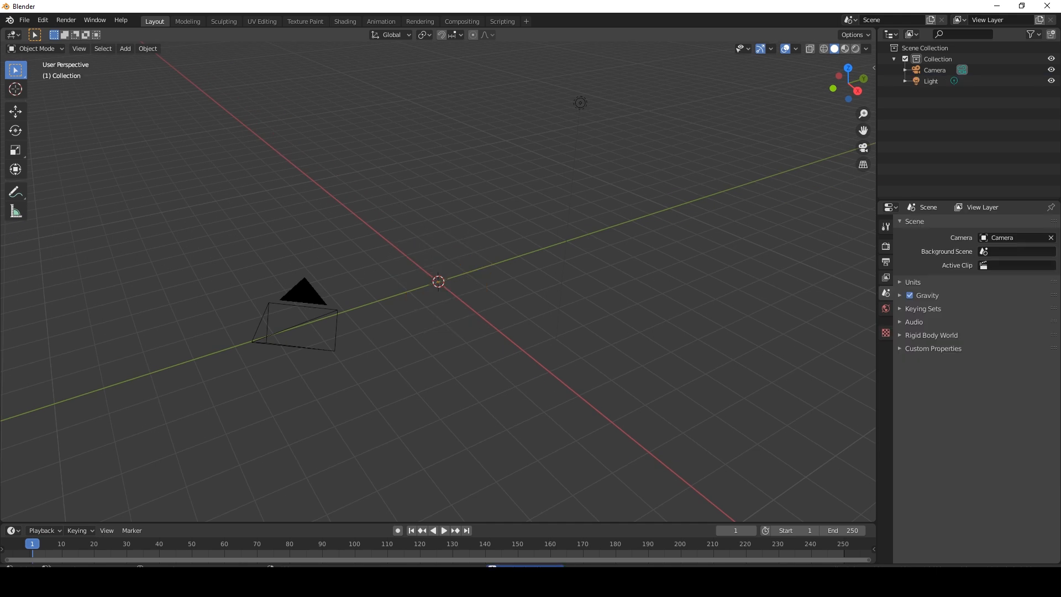
# - Add a plane scaled about 5.8 named surface, plus a second plane raised above it
pyautogui.click(124, 48)
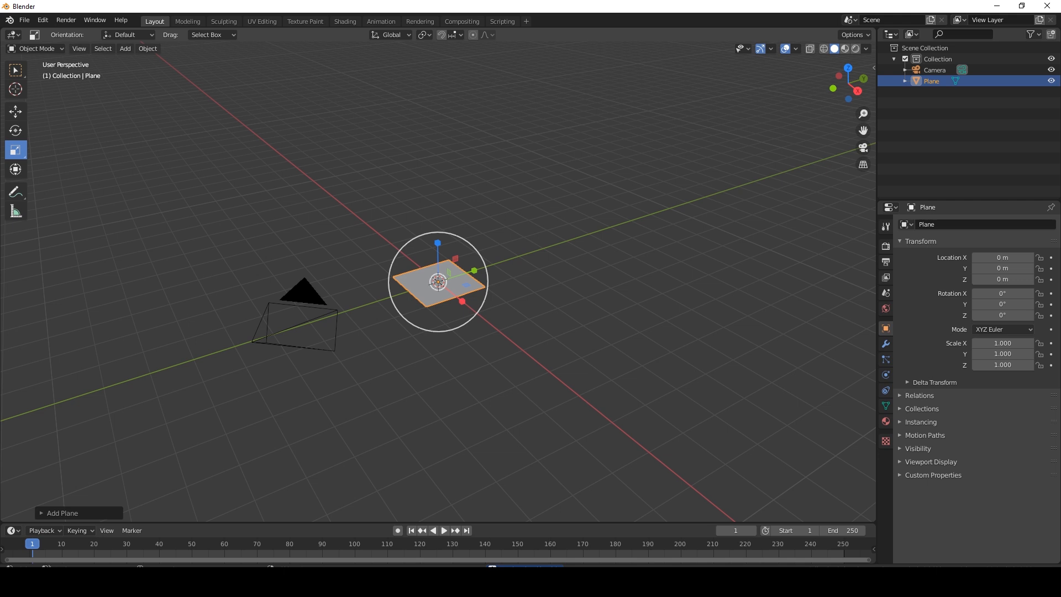
pyautogui.moveTo(439, 281); pyautogui.dragTo(575, 372)
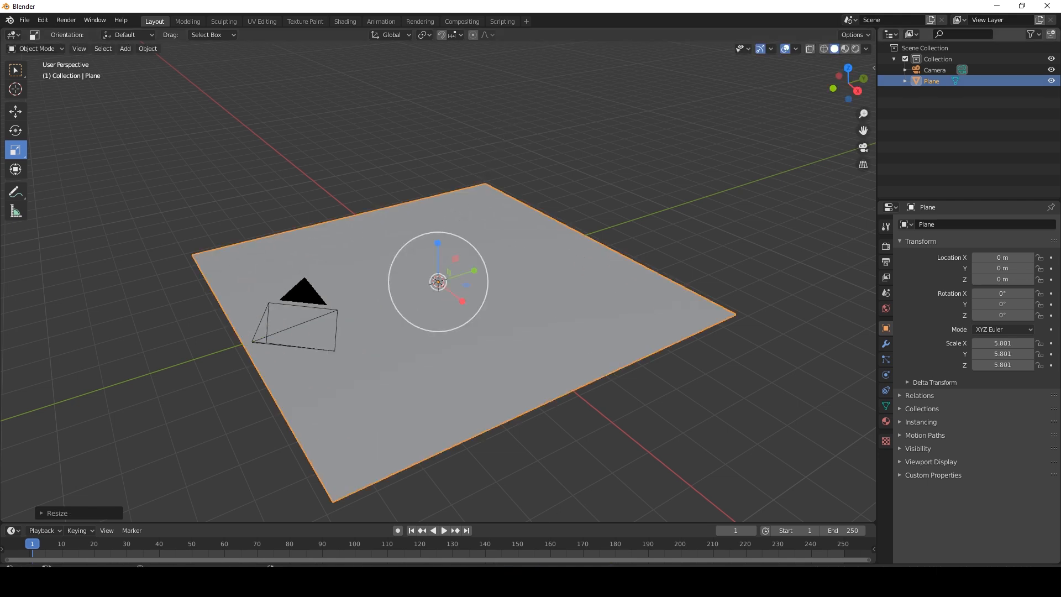
pyautogui.doubleClick(931, 80)
pyautogui.write('surface')
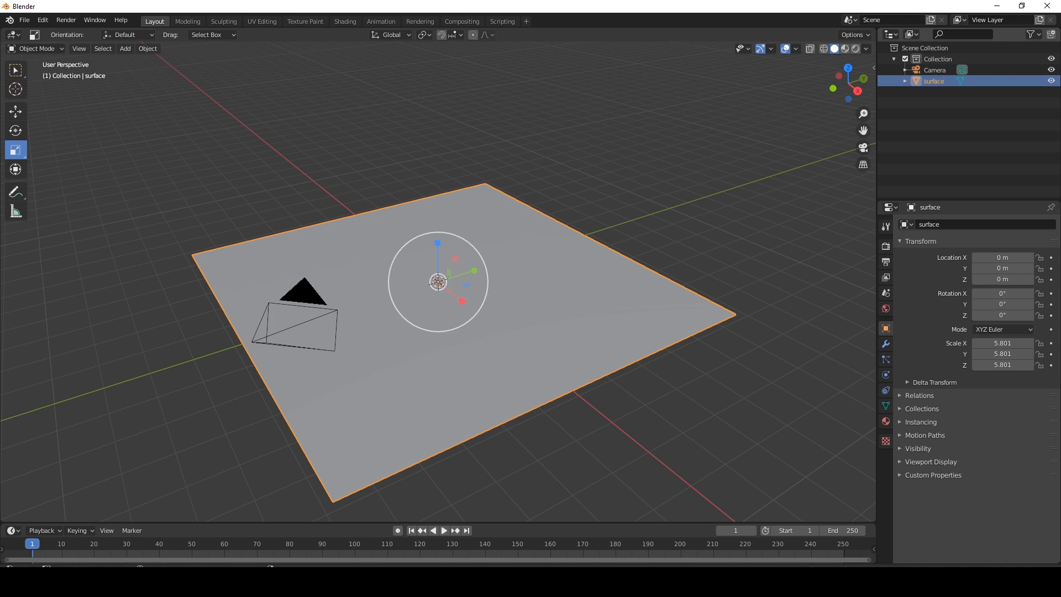
pyautogui.moveTo(125, 48)
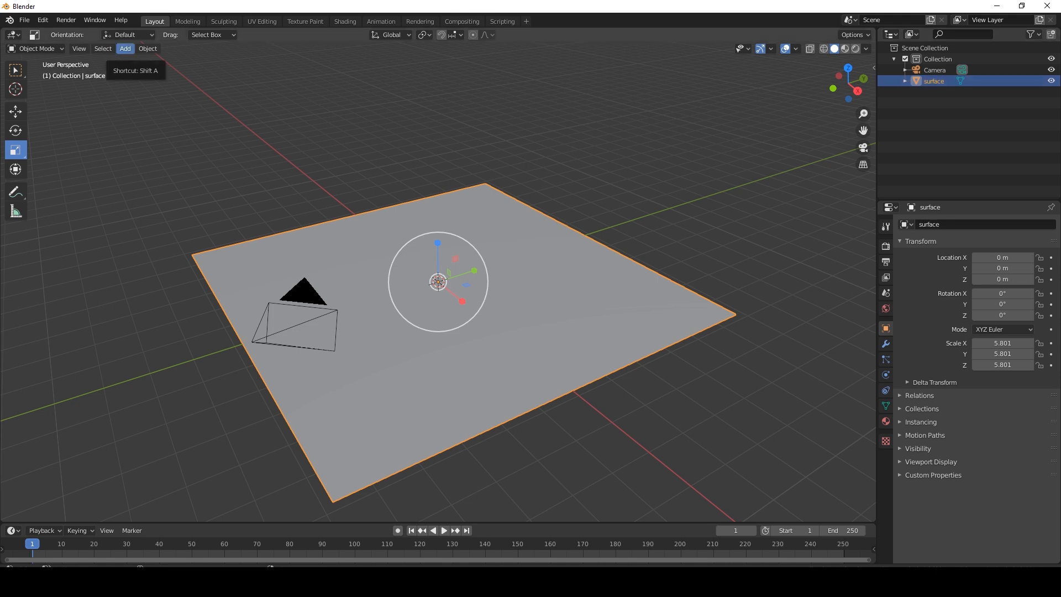
pyautogui.click(124, 48)
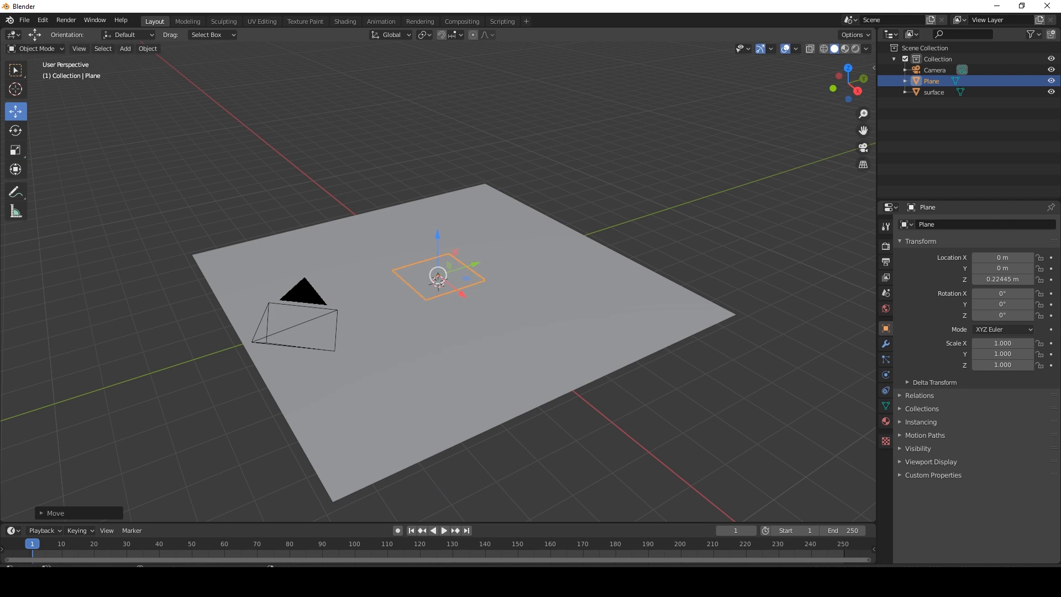
pyautogui.doubleClick(931, 81)
pyautogui.write('grass')
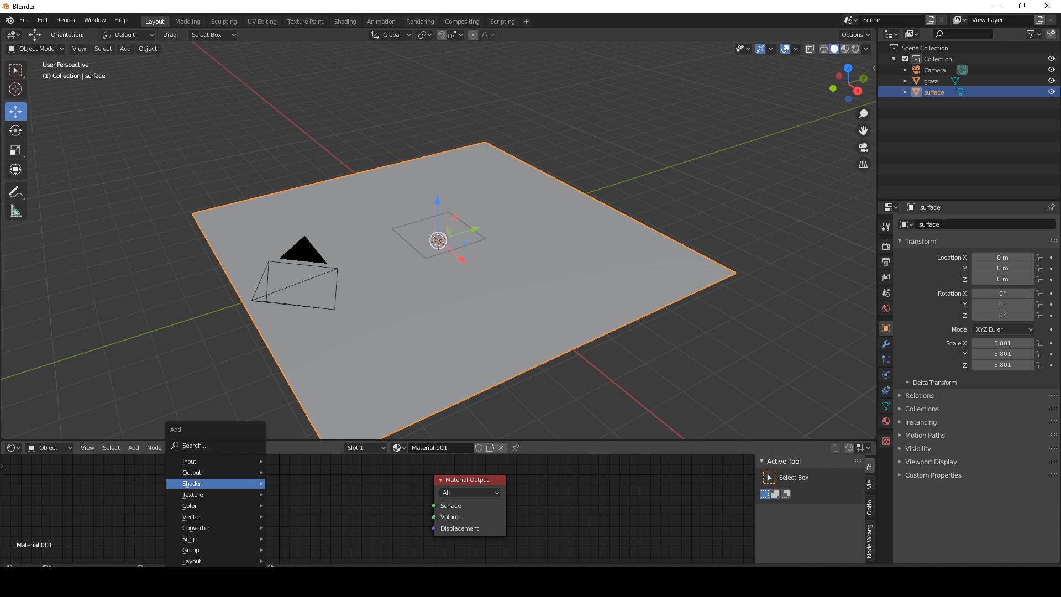
# - Add an Emission shader to the surface plane's new material
pyautogui.click(192, 483)
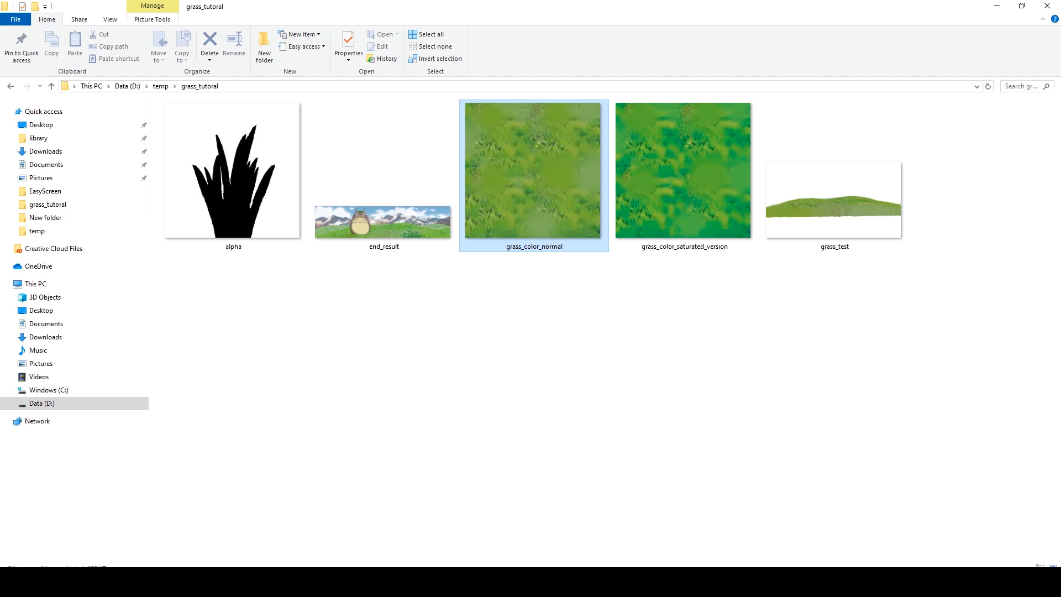
pyautogui.moveTo(533, 169)
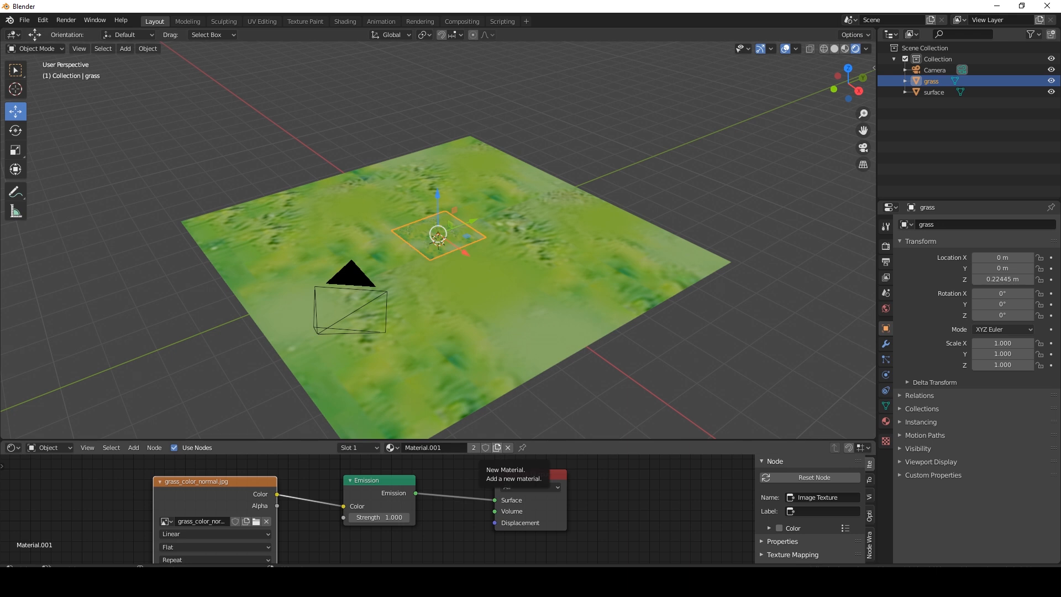
# - Make the grass material single-user and feed Texture Coordinate UV (From Instancer) into the color image
pyautogui.click(489, 447)
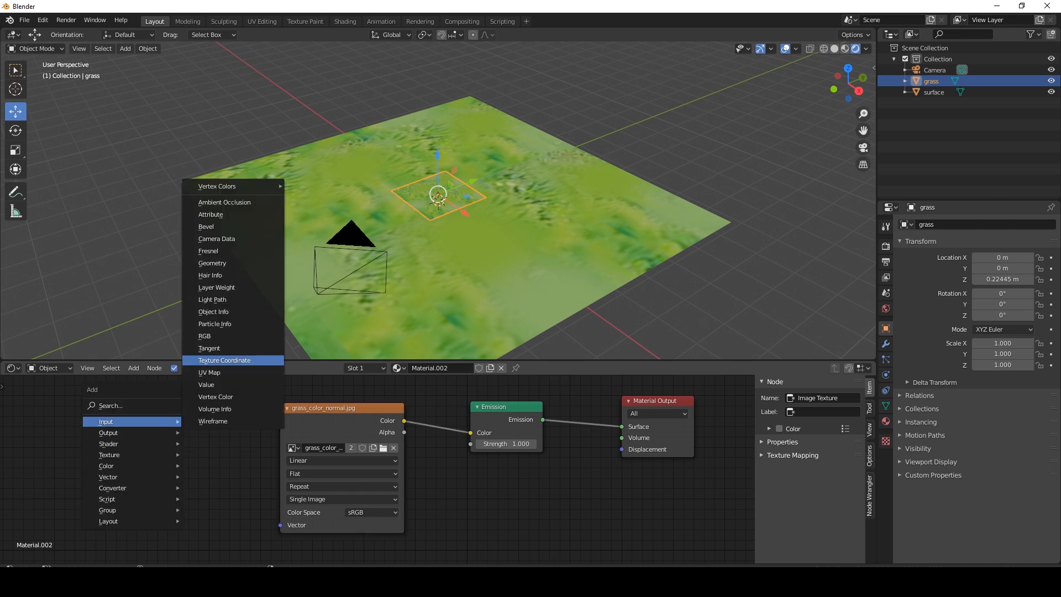
pyautogui.click(224, 359)
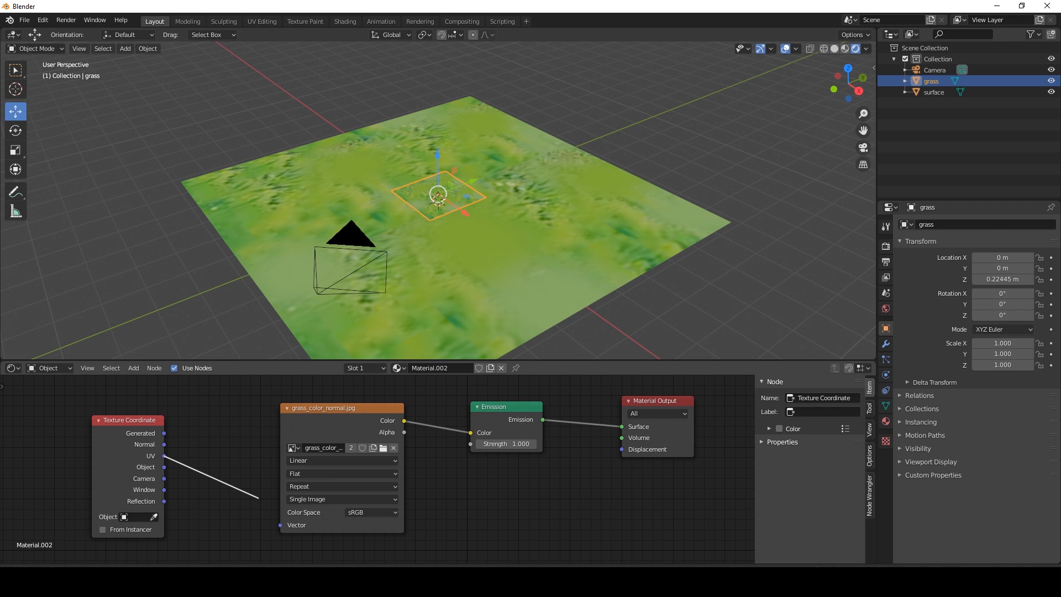
pyautogui.moveTo(164, 455); pyautogui.dragTo(278, 524)
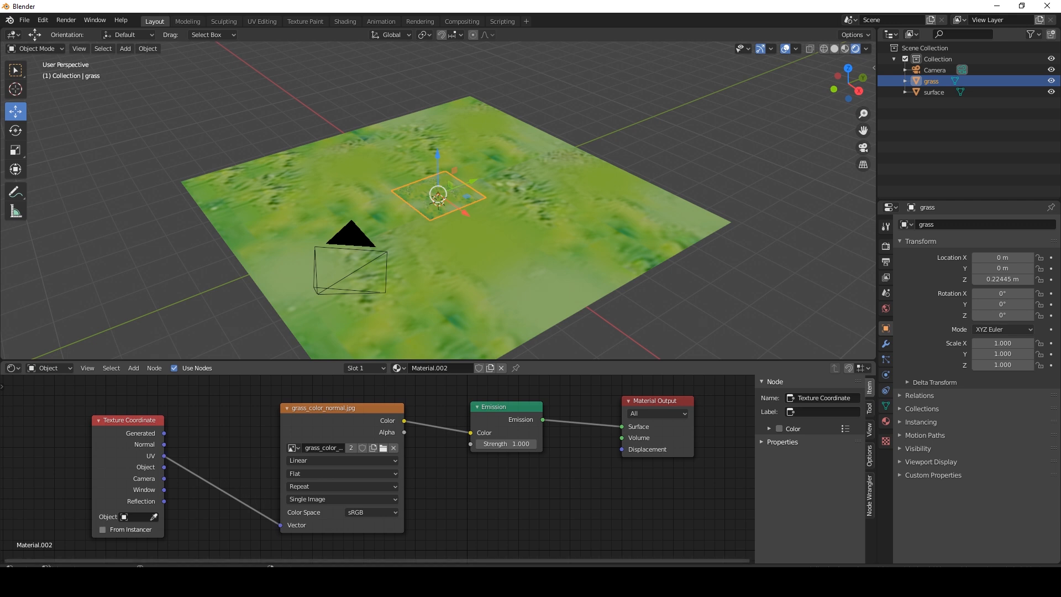
pyautogui.moveTo(131, 530)
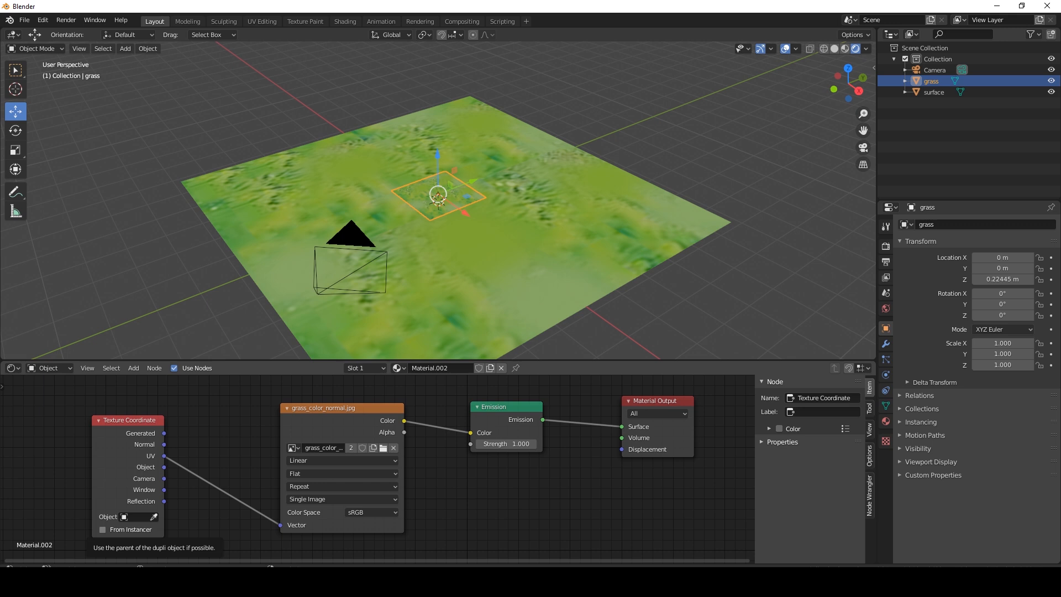
pyautogui.click(102, 530)
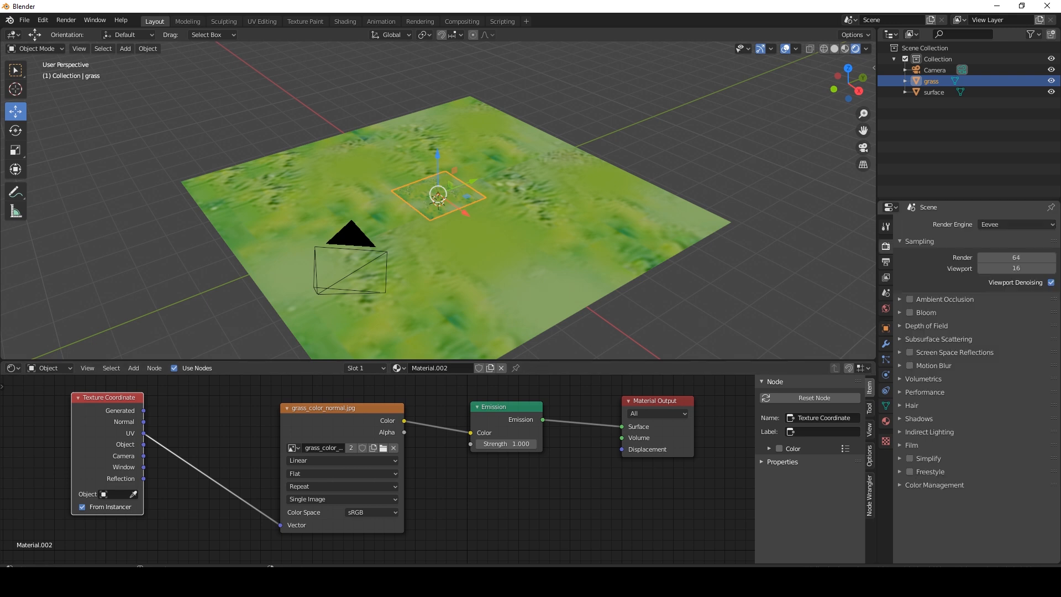
# - Set the Render Engine in Render Properties to Cycles instead of Eevee
pyautogui.click(1015, 224)
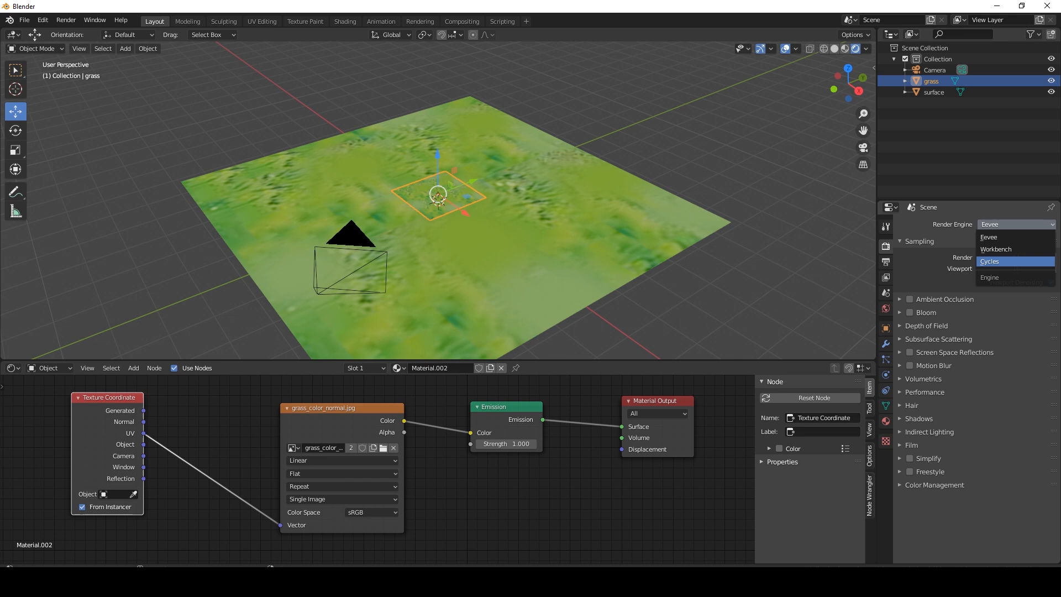
pyautogui.click(989, 261)
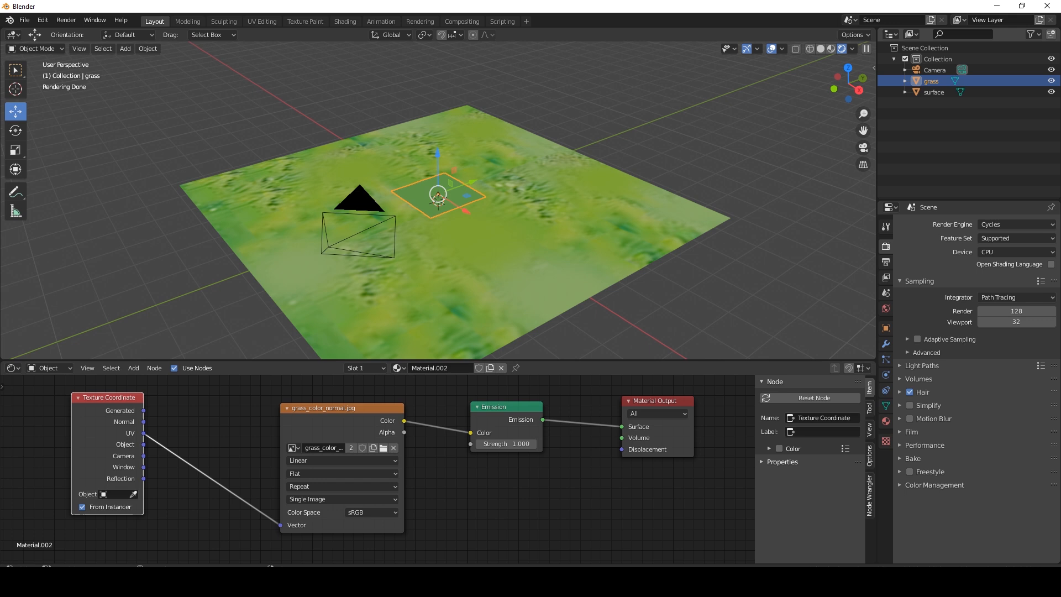
# - Set particle lifetime to 500 and render particles as instances of the grass object
pyautogui.click(934, 91)
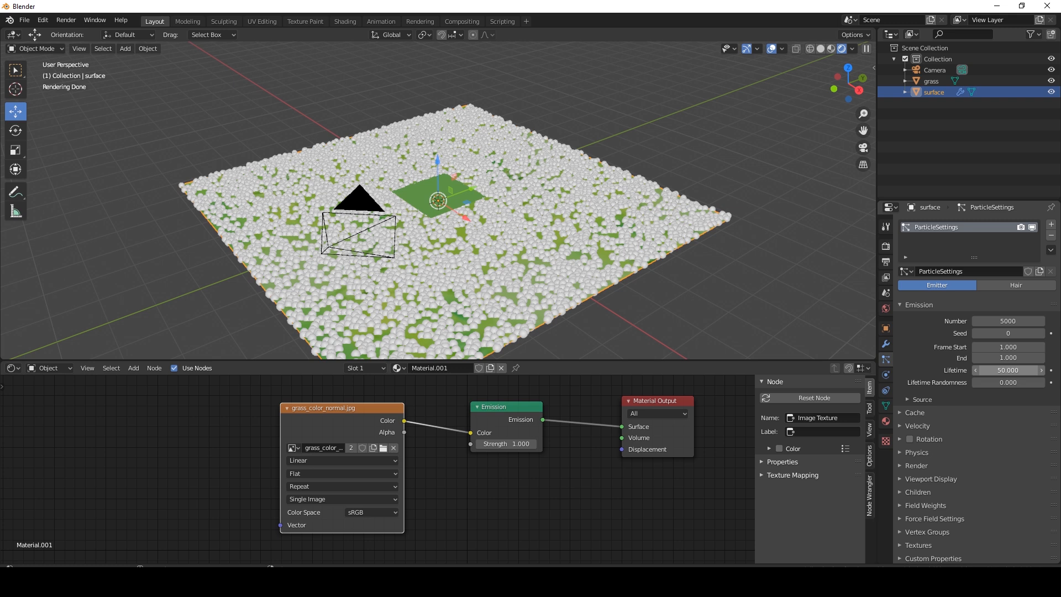
pyautogui.click(1006, 370)
pyautogui.write('500.000')
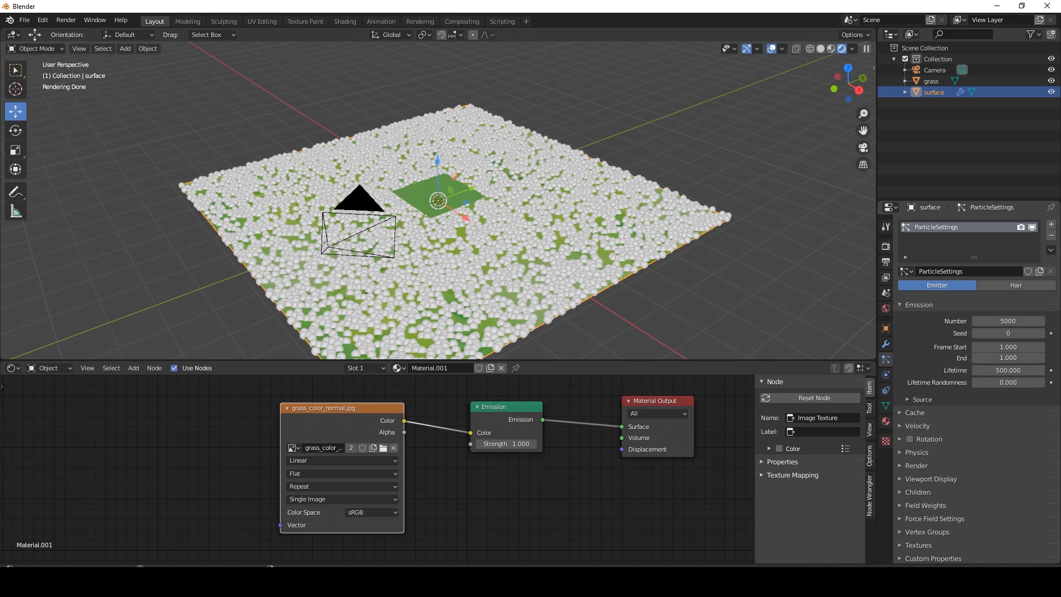
pyautogui.click(916, 465)
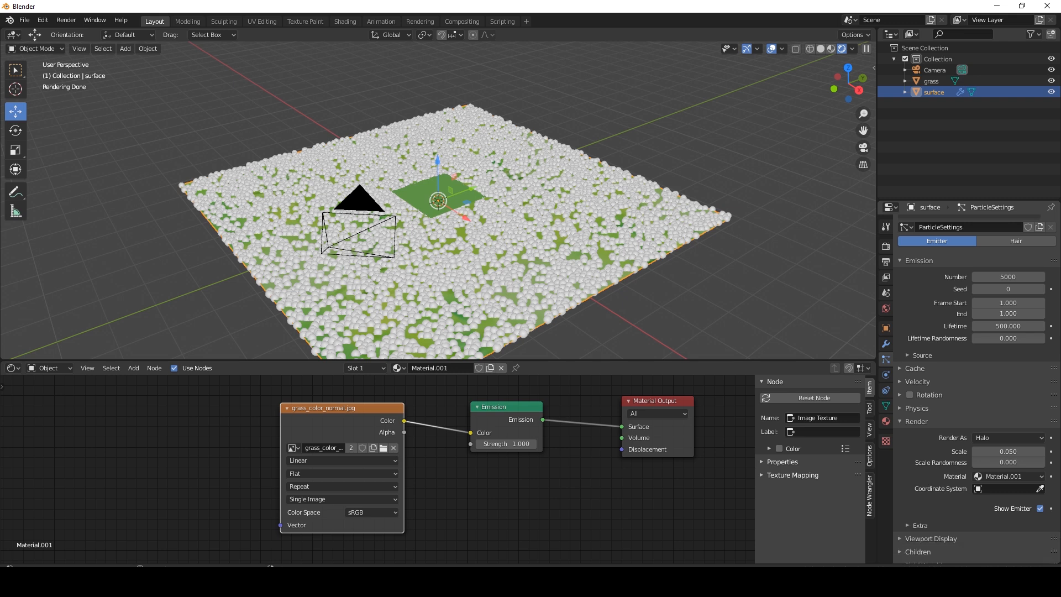
pyautogui.click(1007, 393)
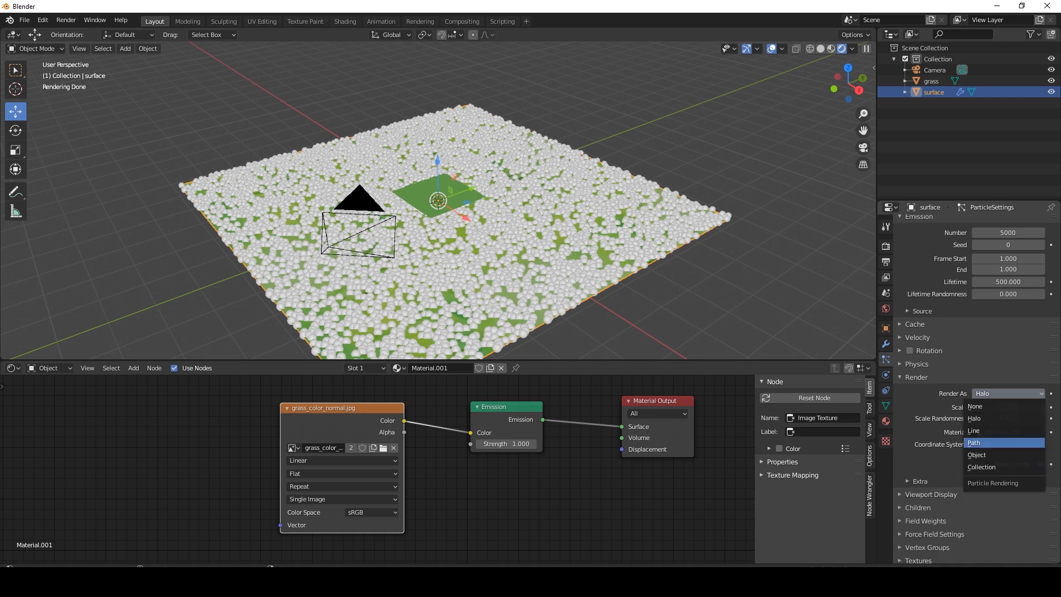
pyautogui.click(977, 454)
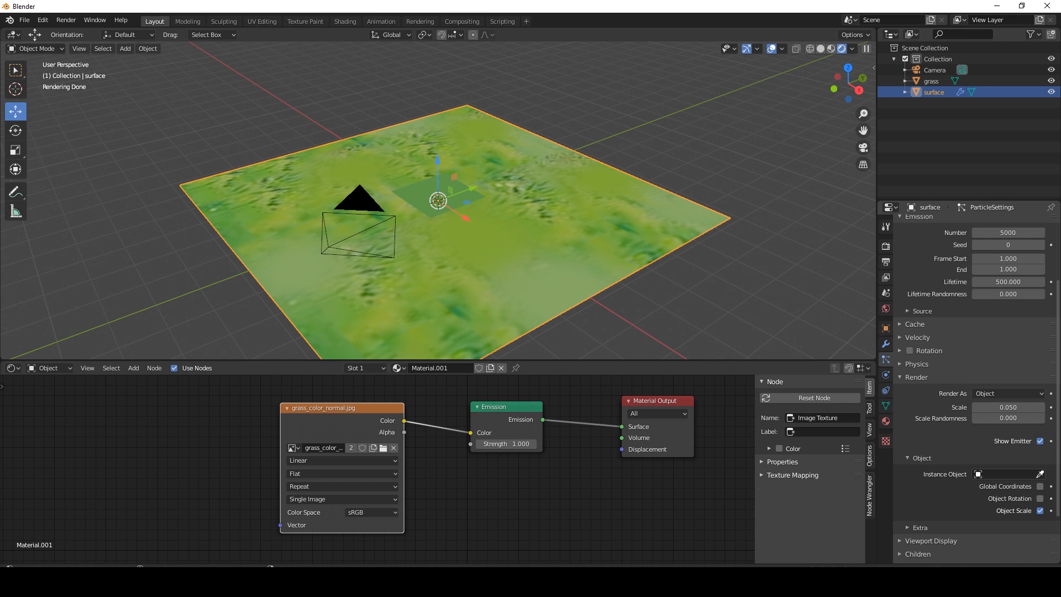
pyautogui.click(1008, 473)
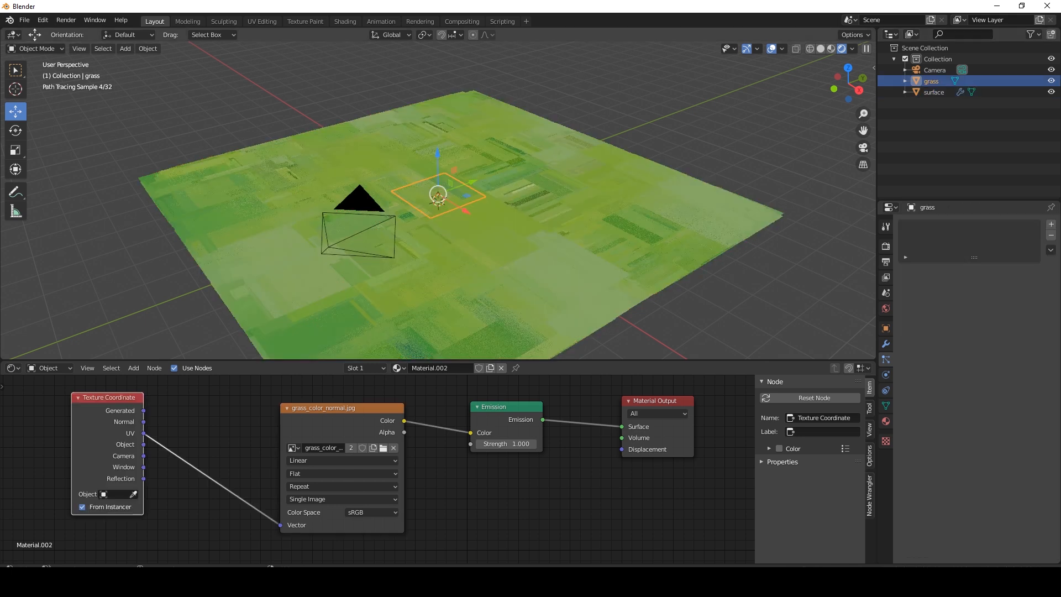
# - Rotate the grass card 90° so it stands upright
pyautogui.moveTo(437, 195); pyautogui.dragTo(453, 179)
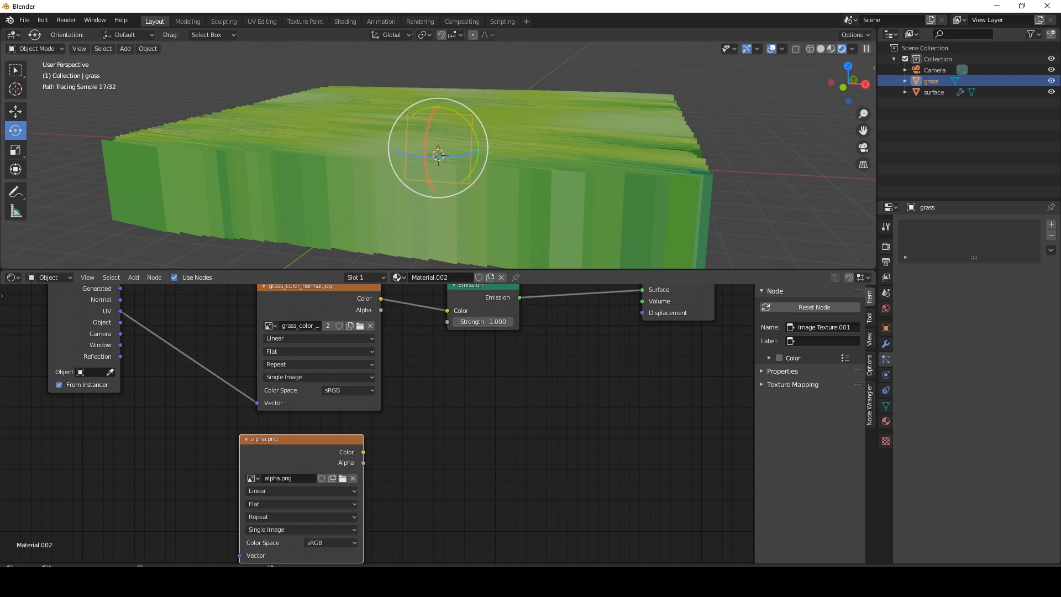
# - Add a Mix Shader and a Transparent BSDF node to the grass material
pyautogui.click(133, 277)
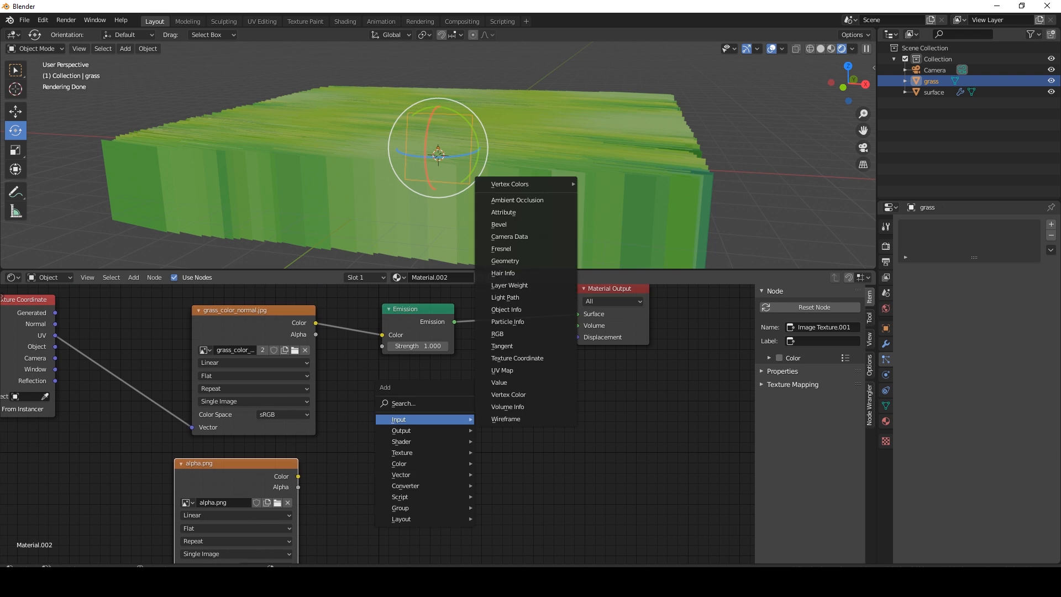
pyautogui.click(401, 441)
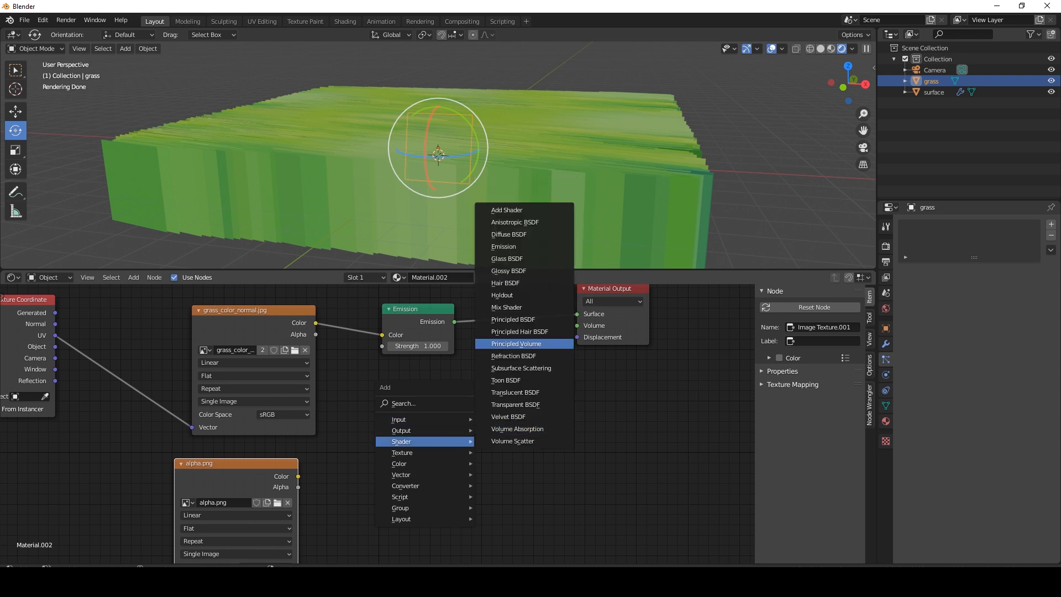
pyautogui.moveTo(506, 308)
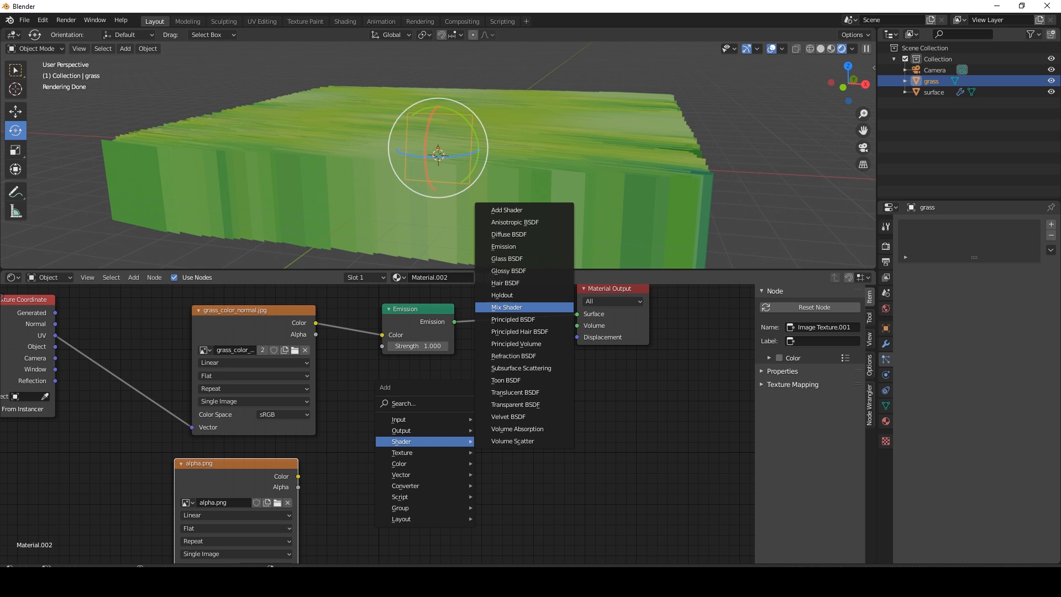
pyautogui.click(507, 307)
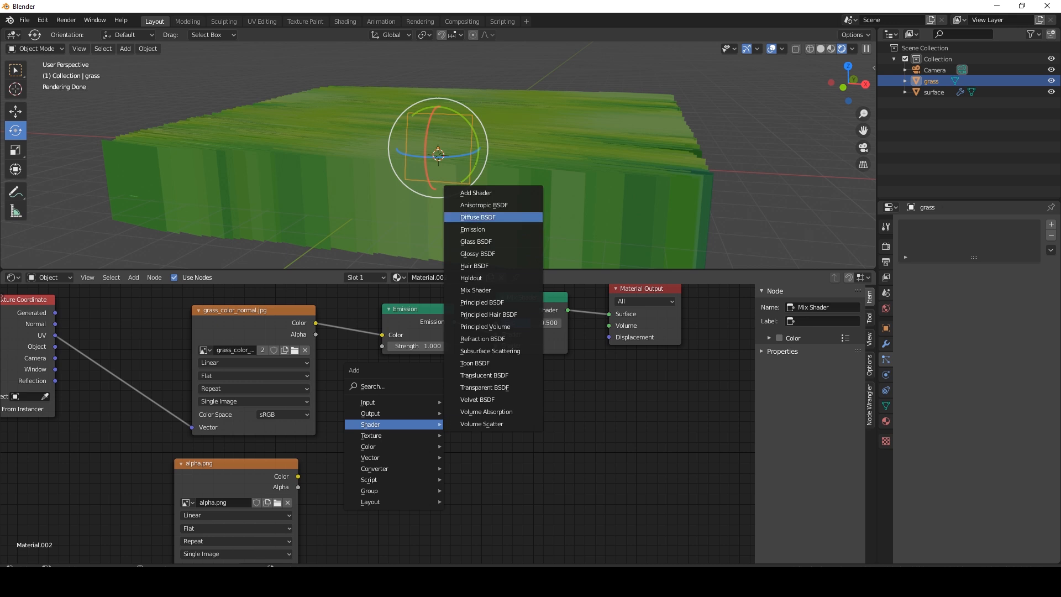
pyautogui.click(485, 387)
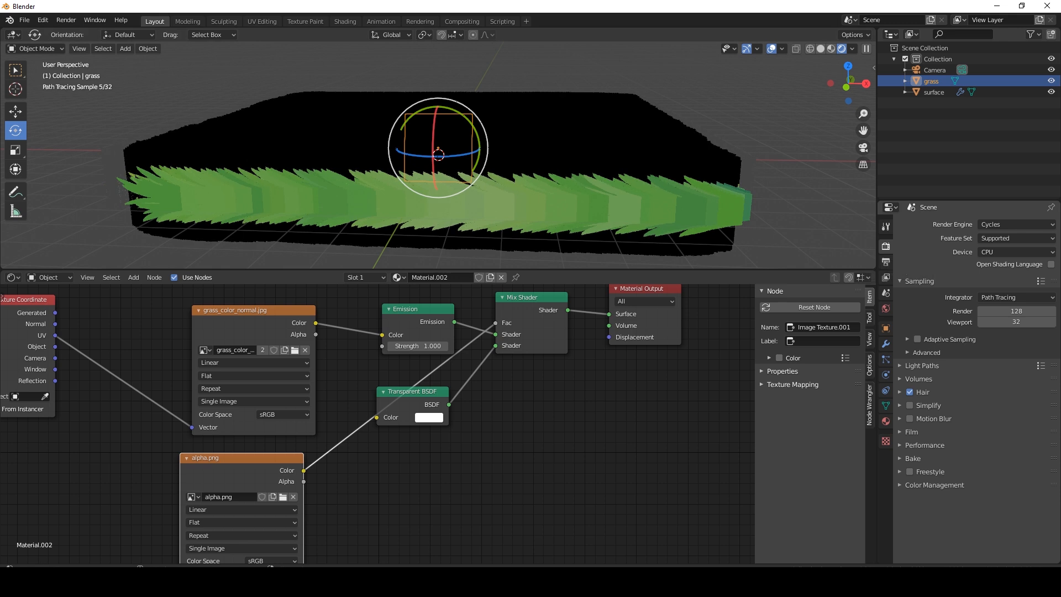
# - Set the Light Paths transparency max bounces to 400
pyautogui.click(921, 365)
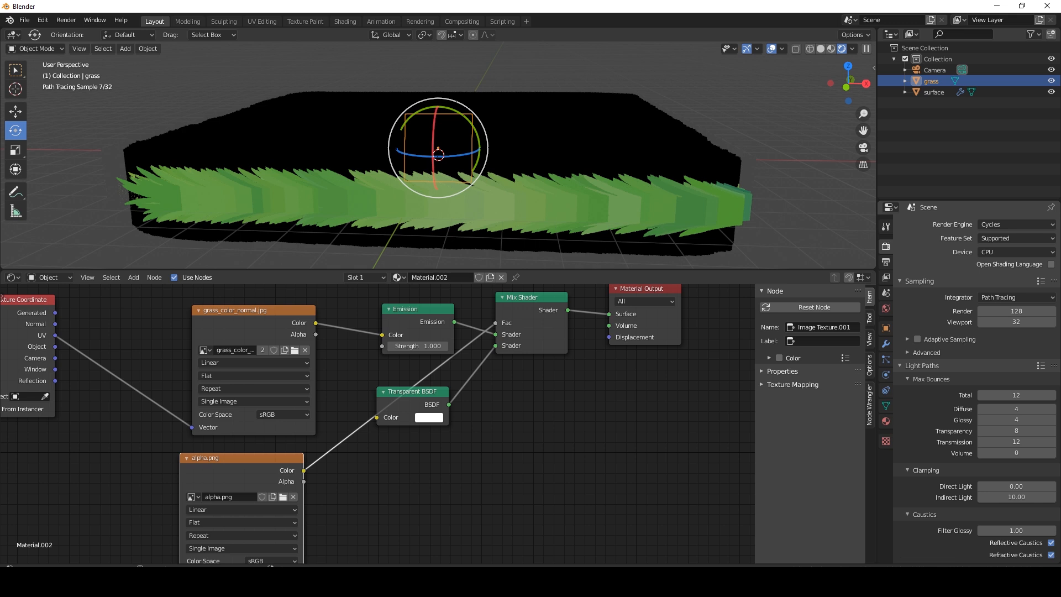
pyautogui.click(1015, 431)
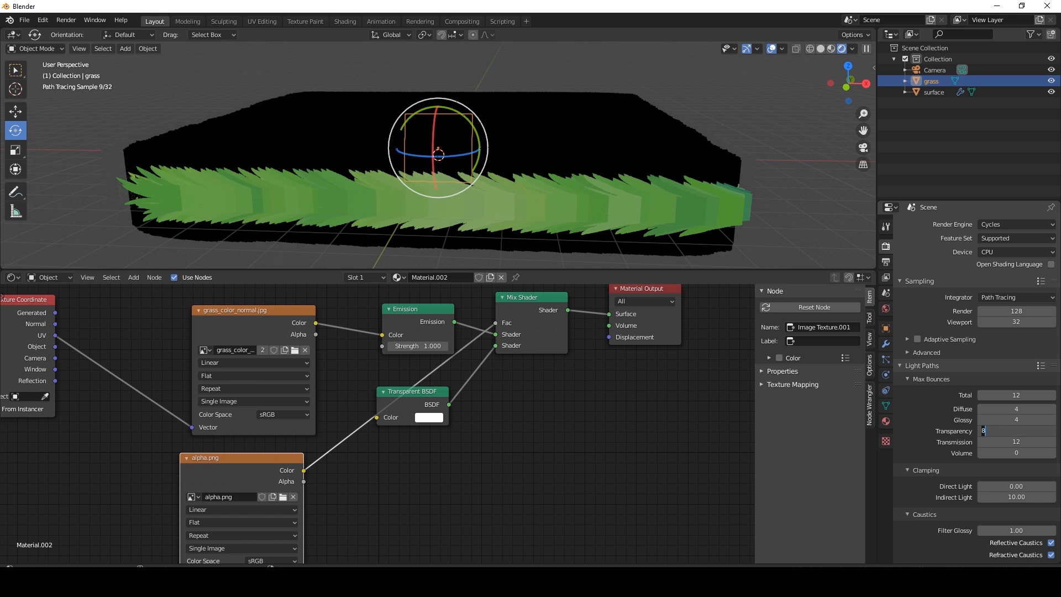
pyautogui.write('200')
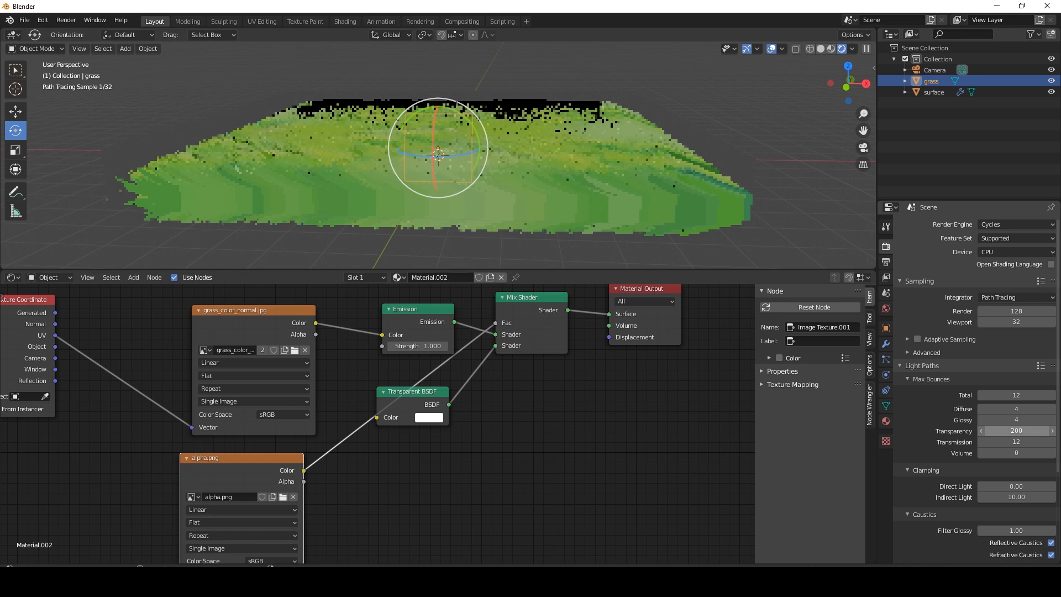
pyautogui.doubleClick(1015, 431)
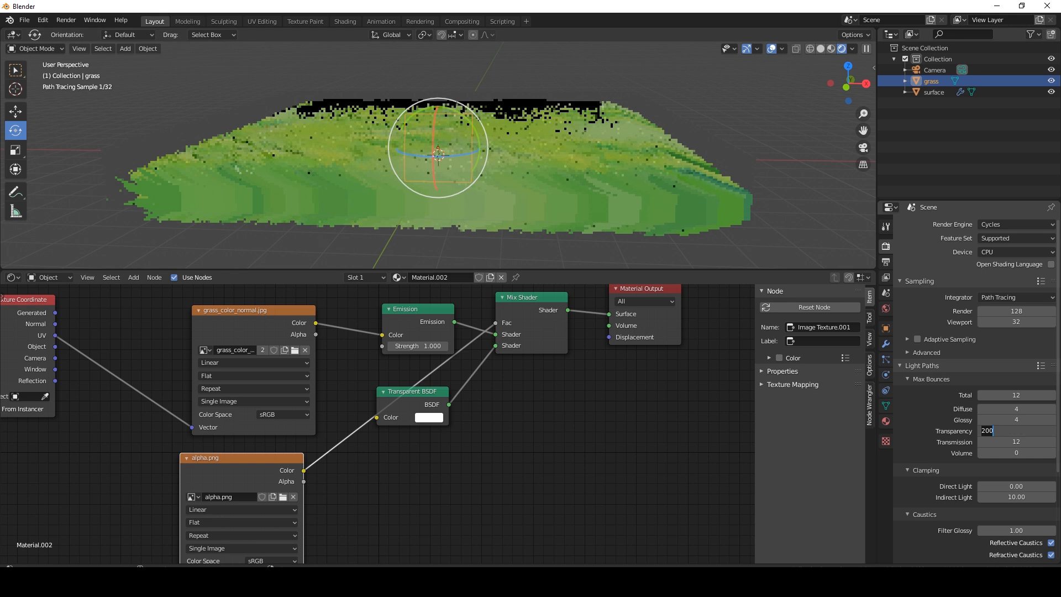
pyautogui.write('400')
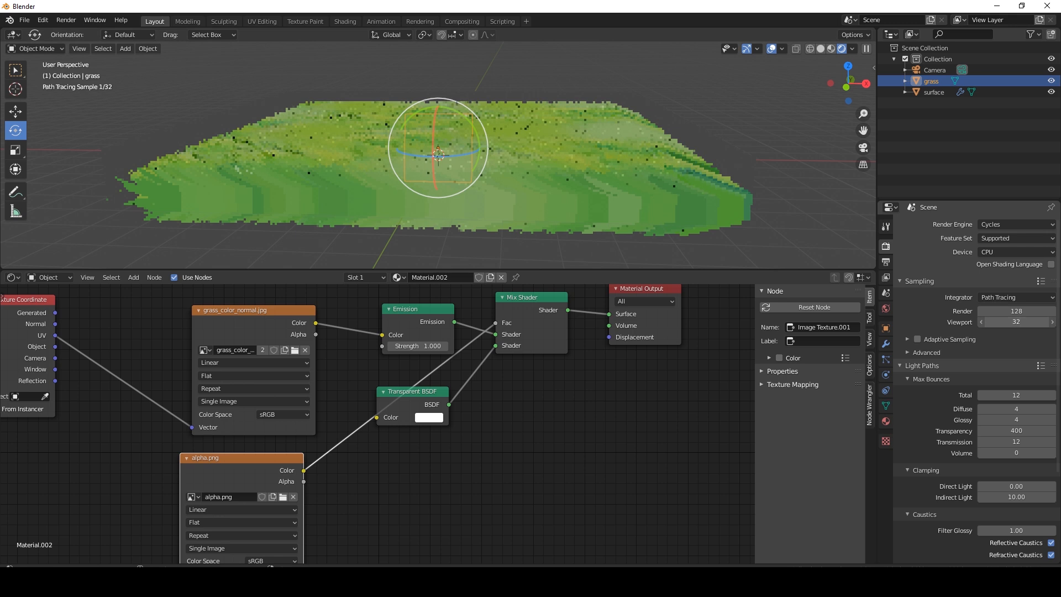
pyautogui.click(1015, 321)
pyautogui.write('6')
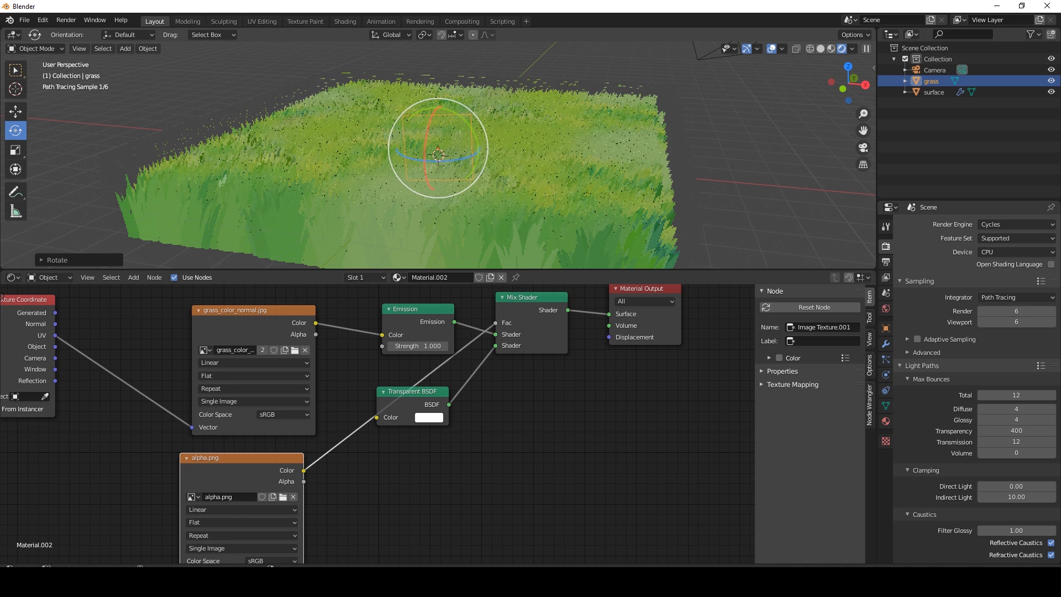
# - Toggle the selection between the surface object and the grass card object, ending on the surface
pyautogui.click(932, 91)
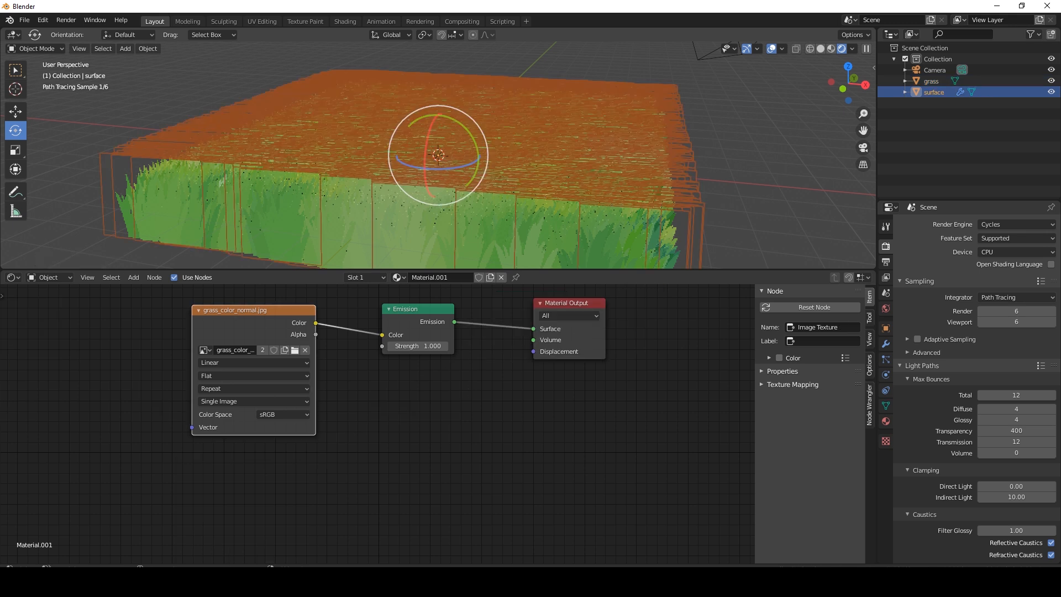
pyautogui.click(931, 81)
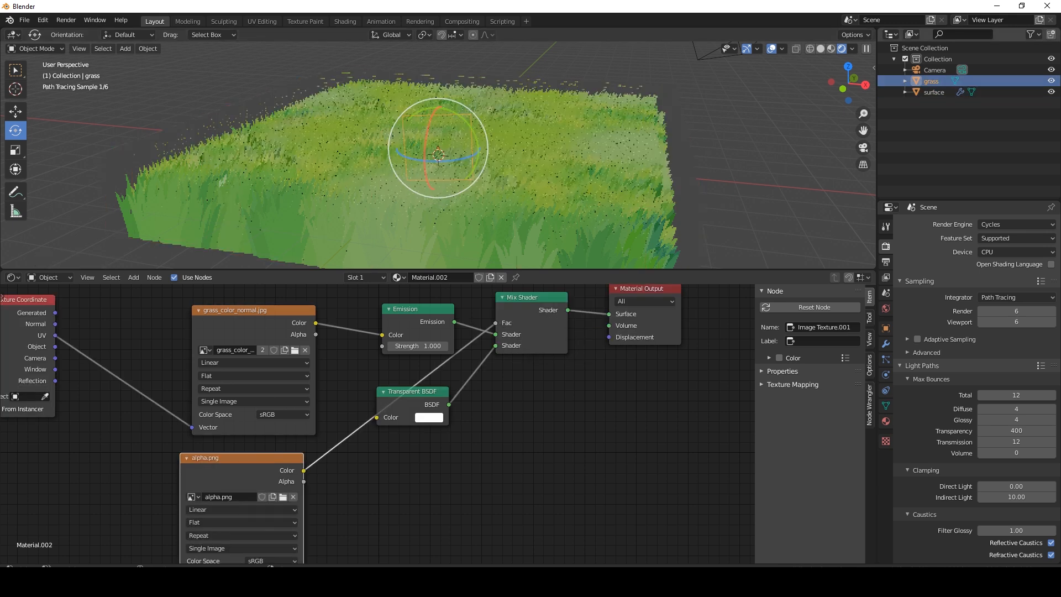
pyautogui.click(935, 91)
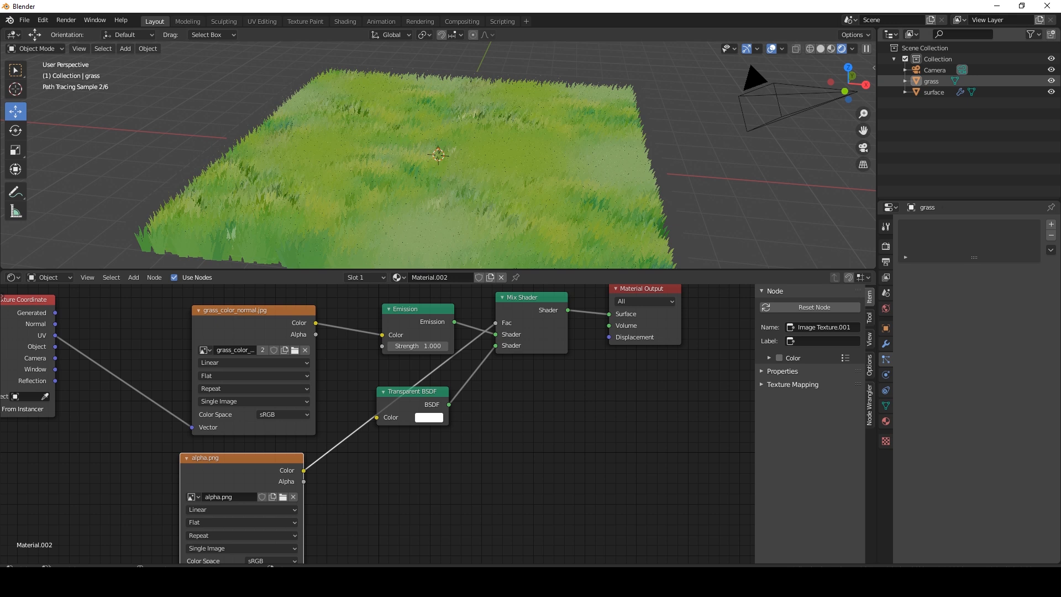
# - Select the surface emitter and drag the particle rotation Randomize value higher
pyautogui.click(934, 91)
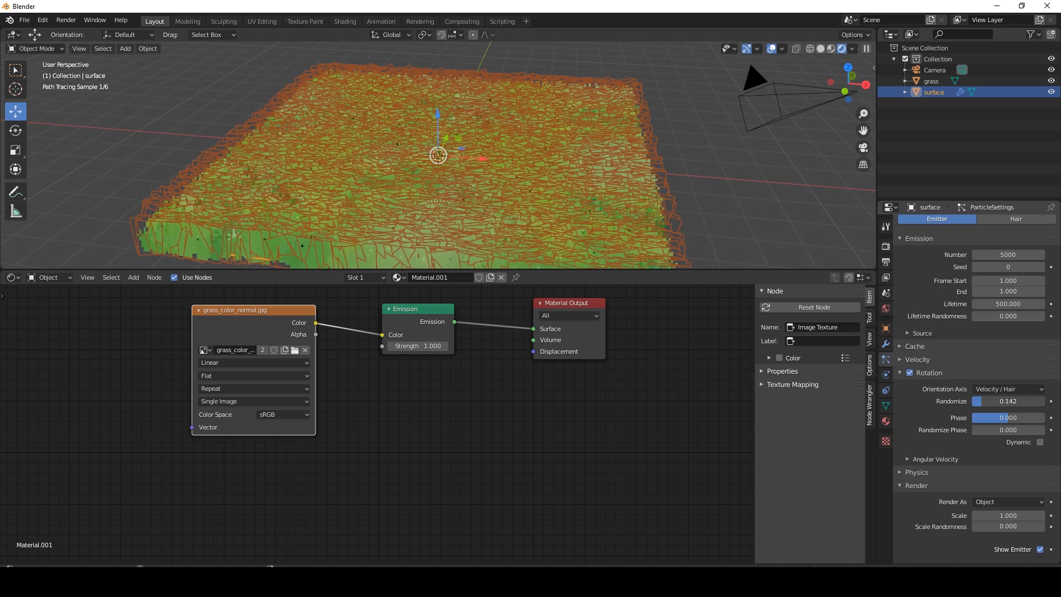
pyautogui.moveTo(981, 400); pyautogui.dragTo(1008, 401)
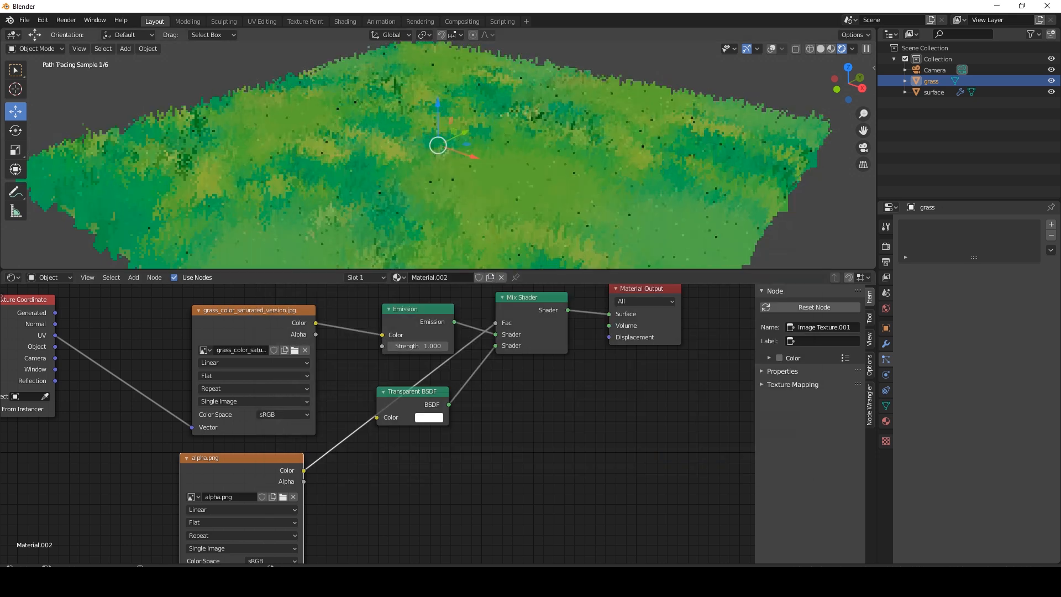
pyautogui.moveTo(474, 169); pyautogui.dragTo(461, 135)
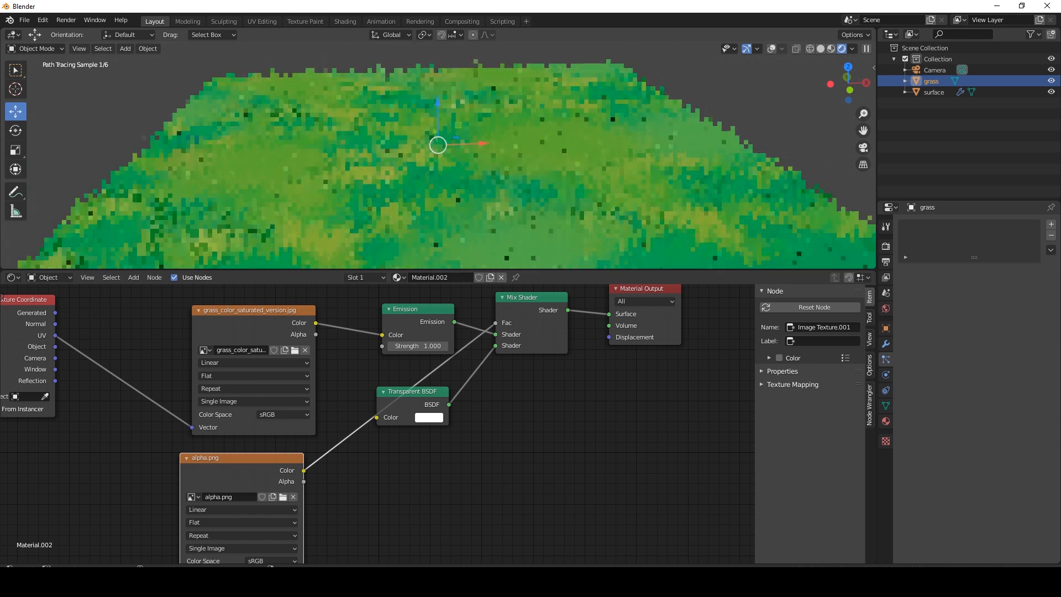